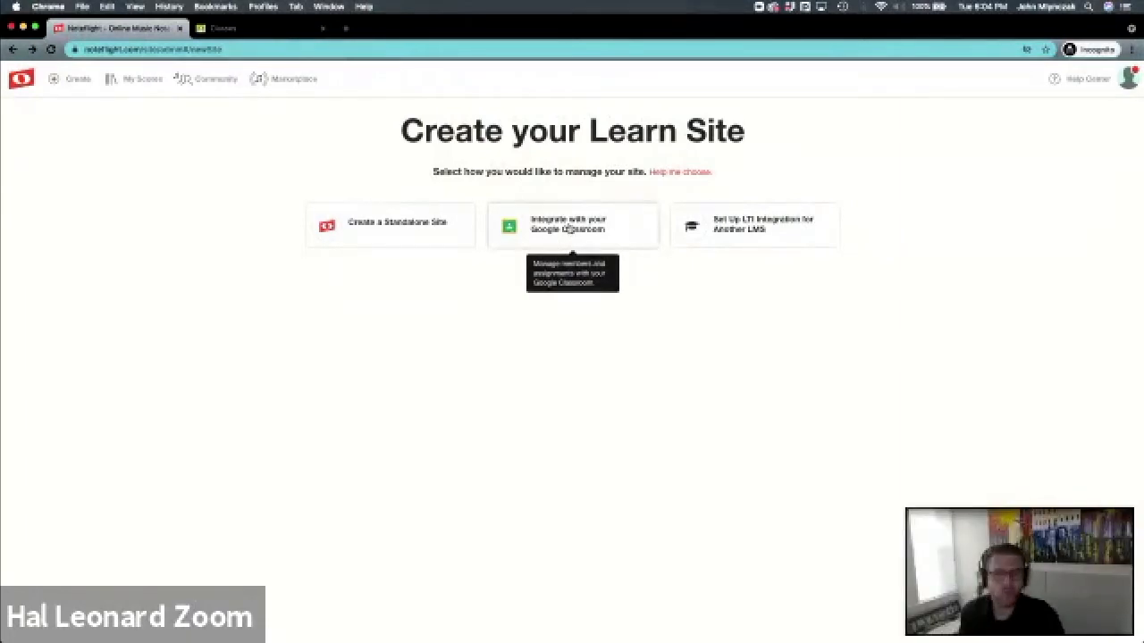
Step: Choose Google Classroom integration, enter 'Teacher 5 Demo Site' as site name, and make it public
left_click(572, 223)
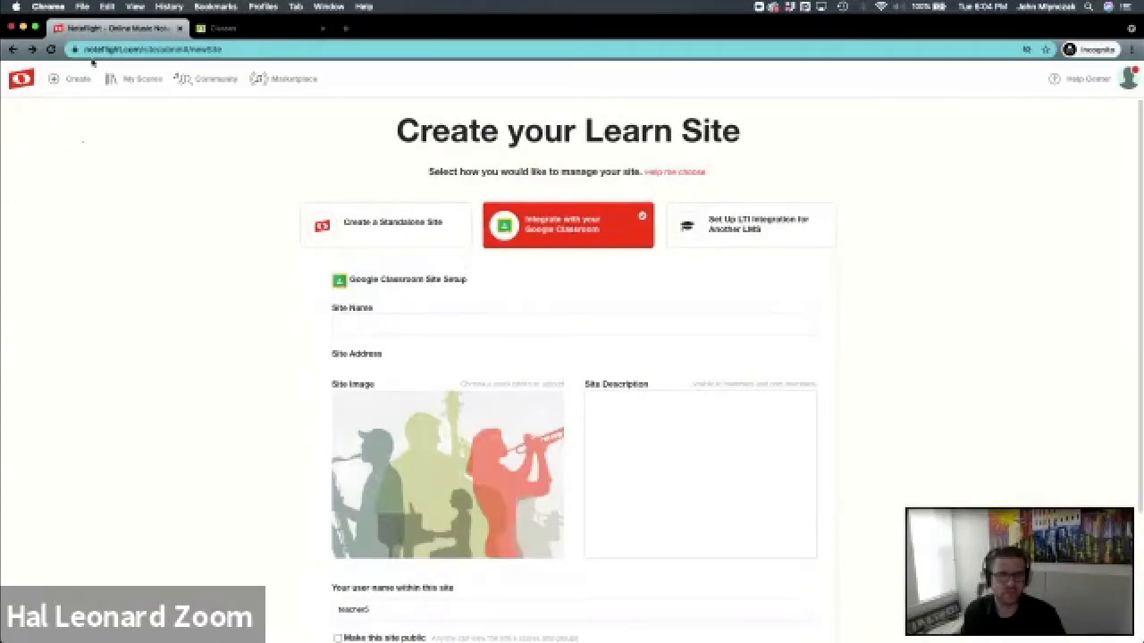
left_click(222, 28)
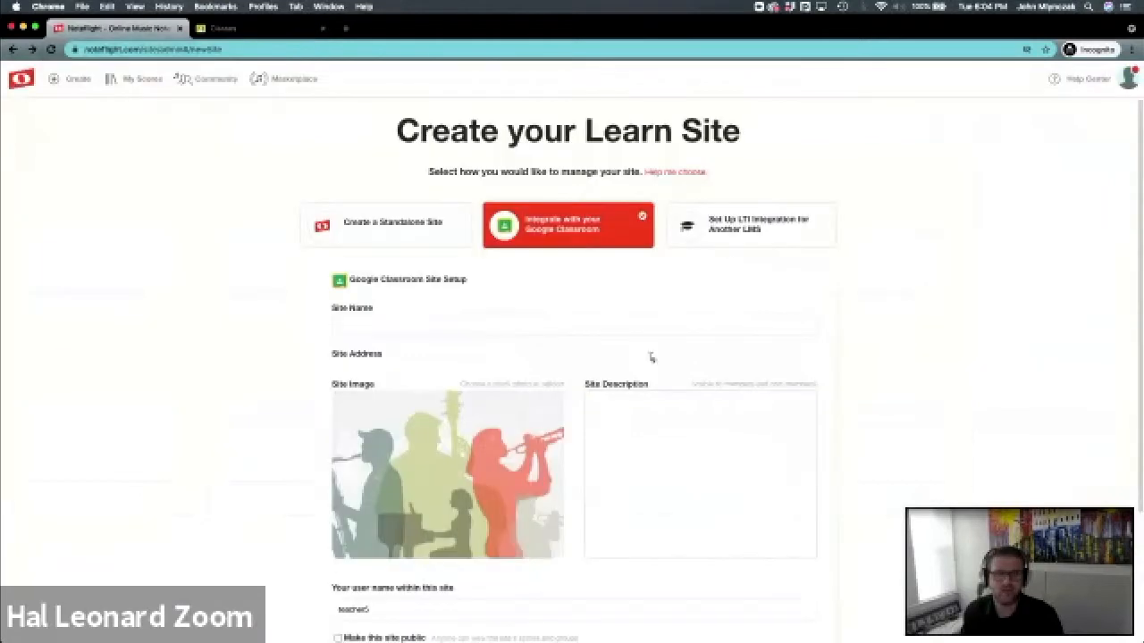
mouse_move(567, 241)
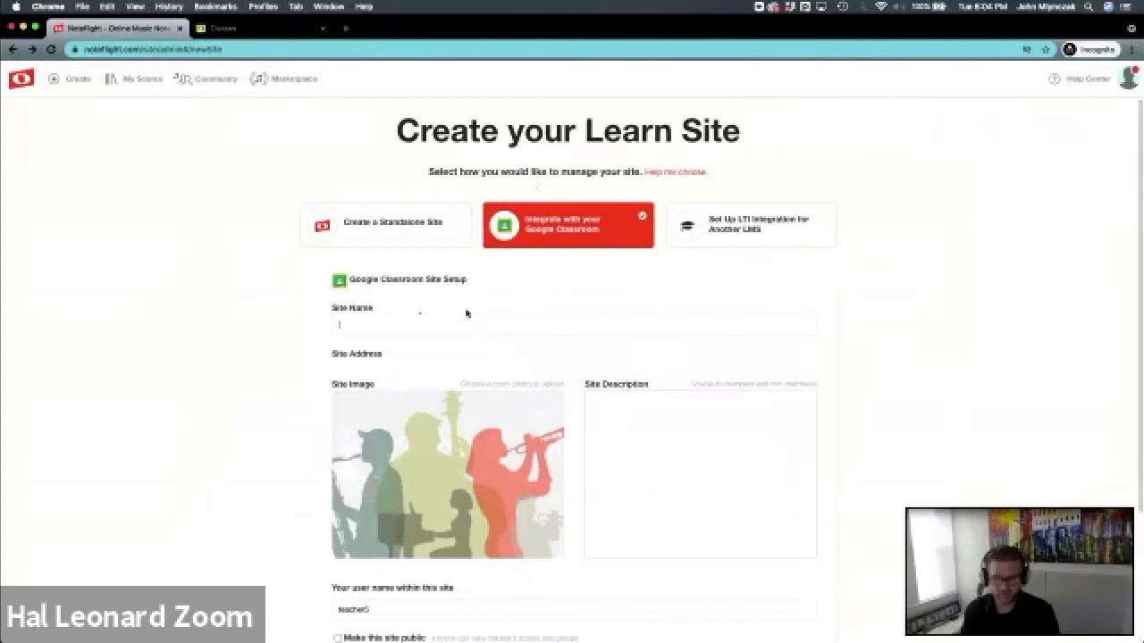
type("Teacher 5 Demo Site")
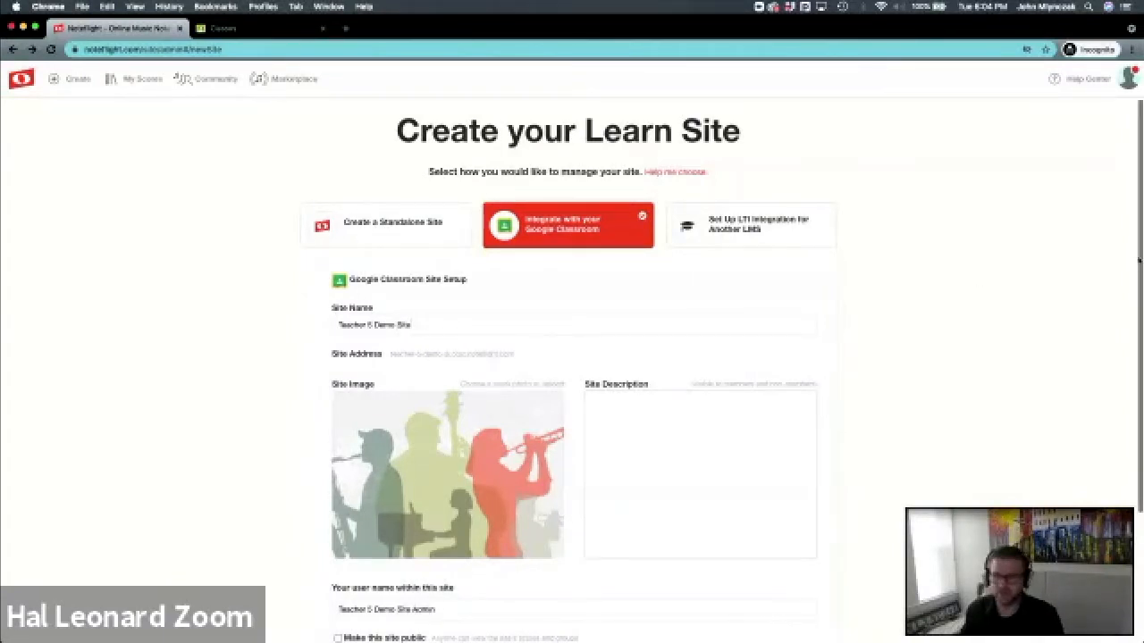
scroll("down", 3)
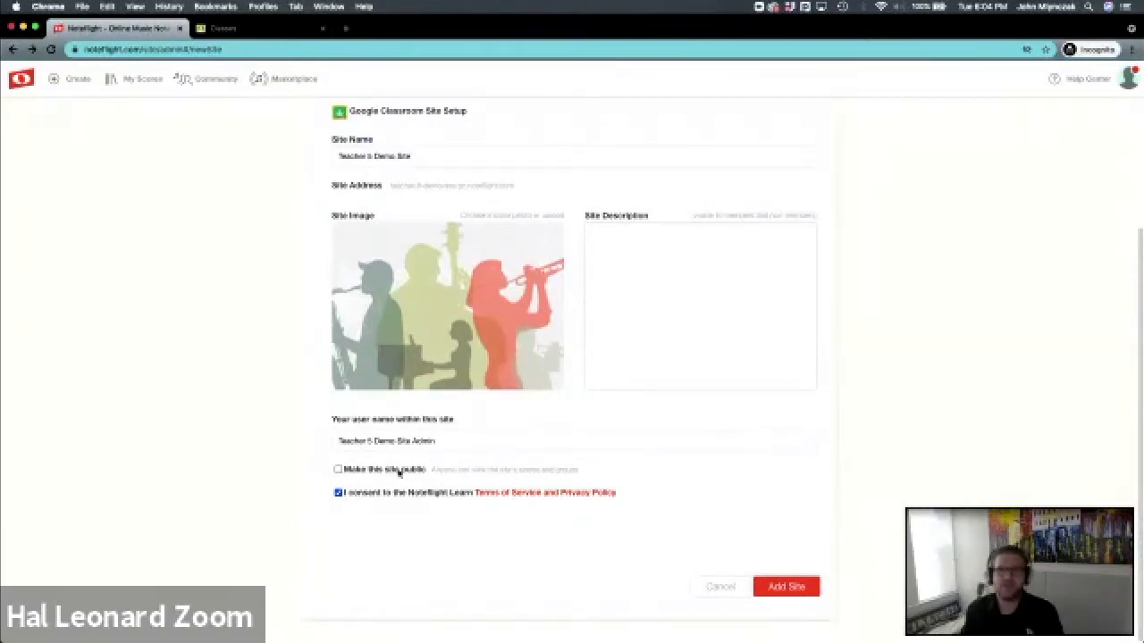
left_click(335, 470)
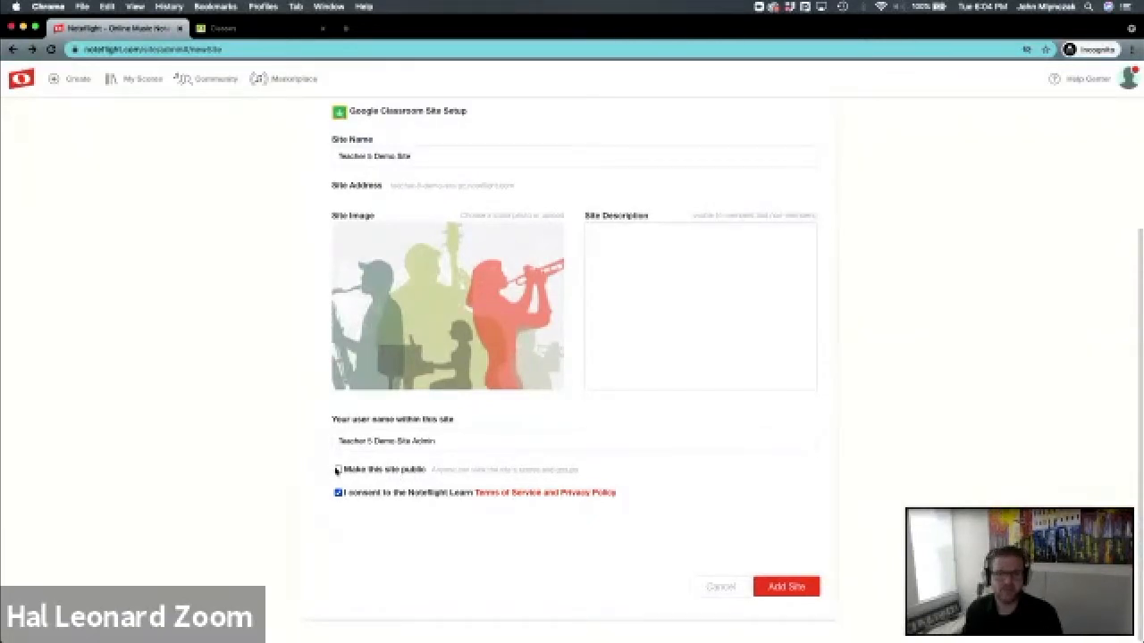
left_click(335, 470)
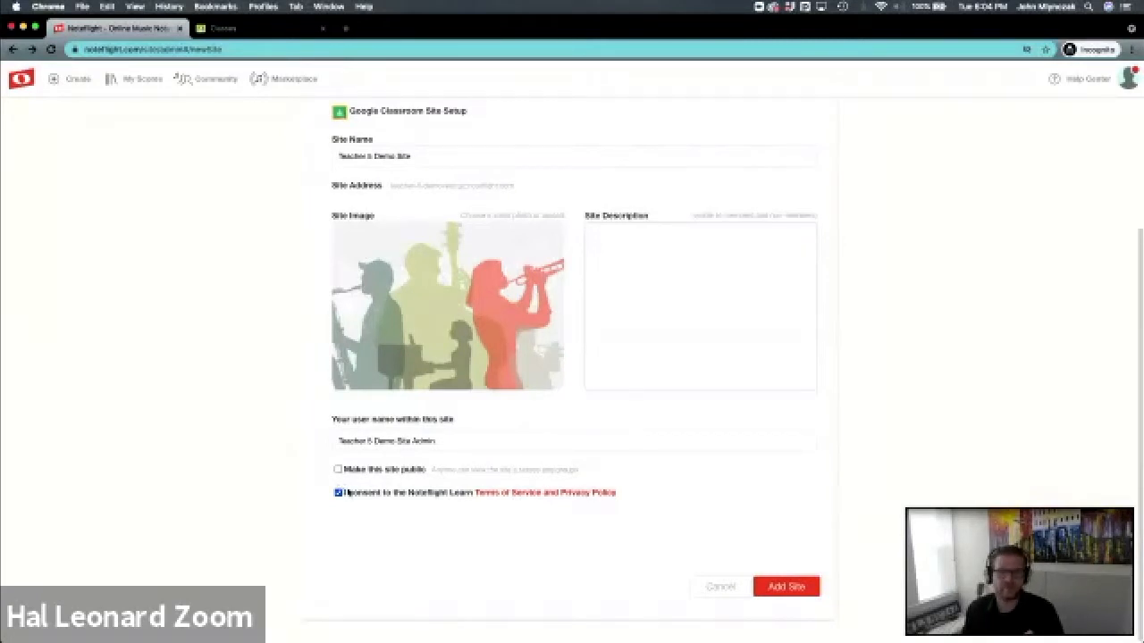
left_click(334, 469)
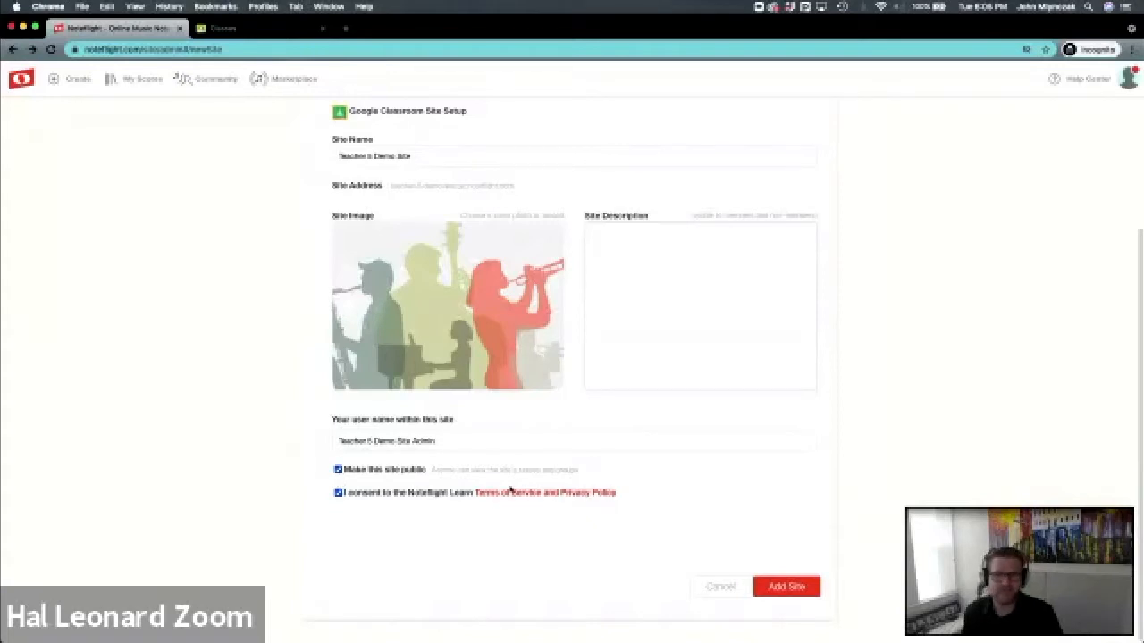
mouse_move(786, 586)
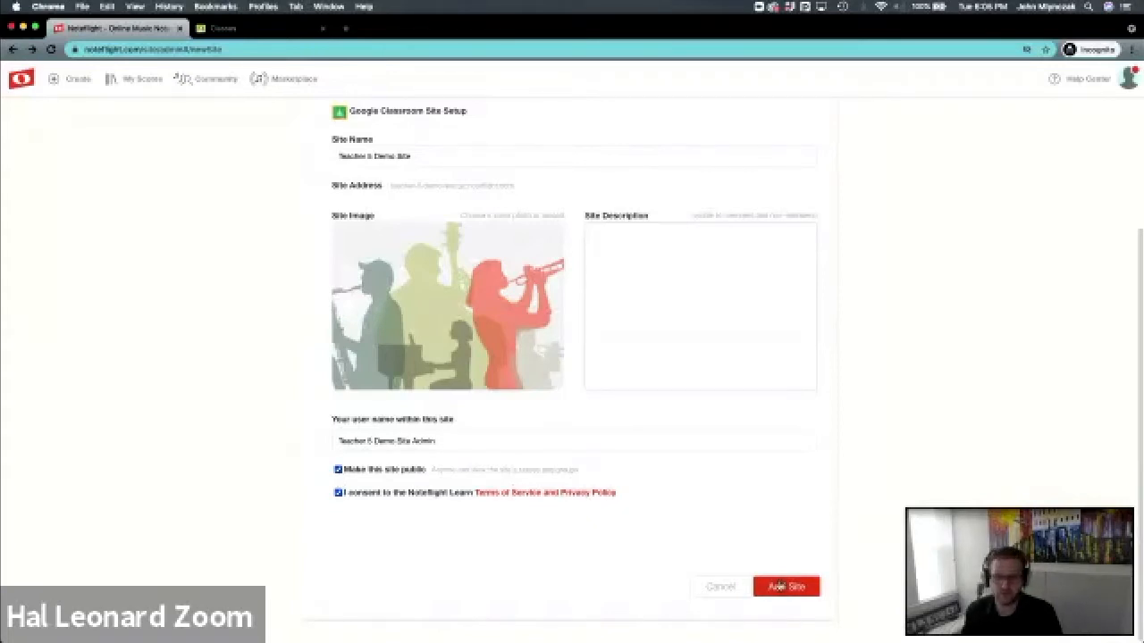
Step: Add the Teacher 5 Demo Site and visit its new, empty members page
left_click(787, 586)
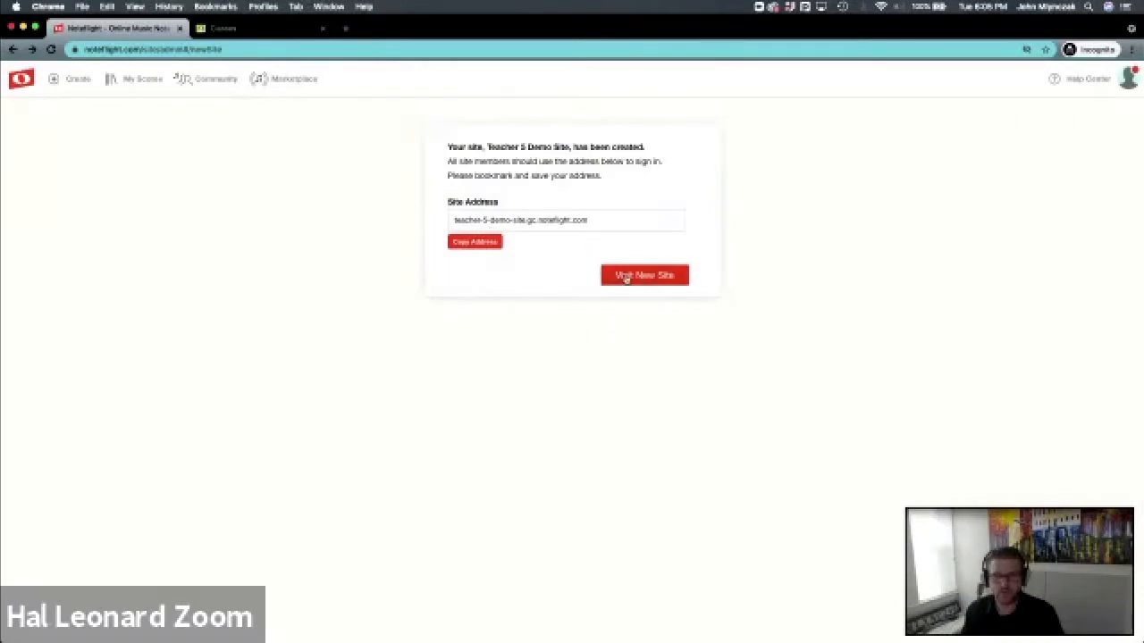
left_click(644, 274)
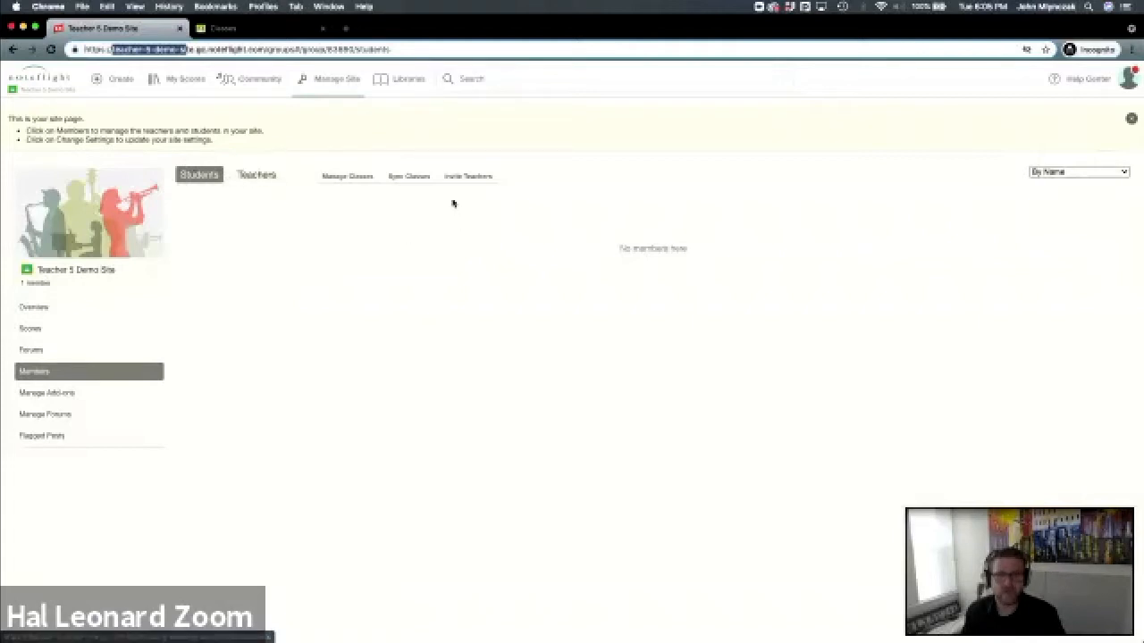
mouse_move(416, 183)
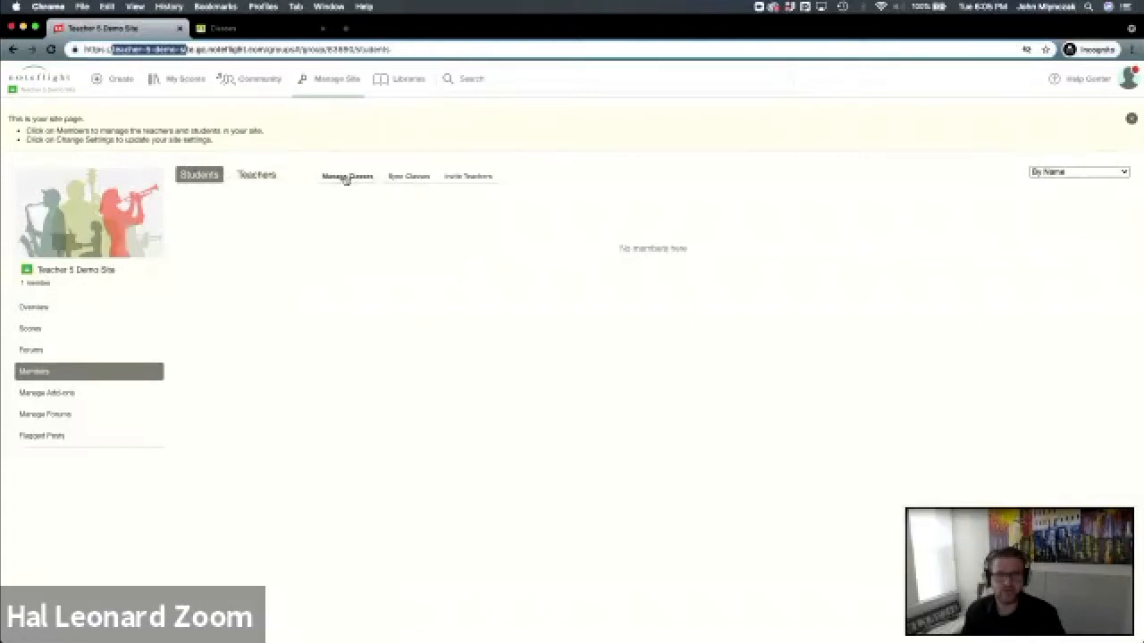
Step: Check existing Google Classroom classes, then select 5th Grade B and 3rd Grade A to add
left_click(405, 175)
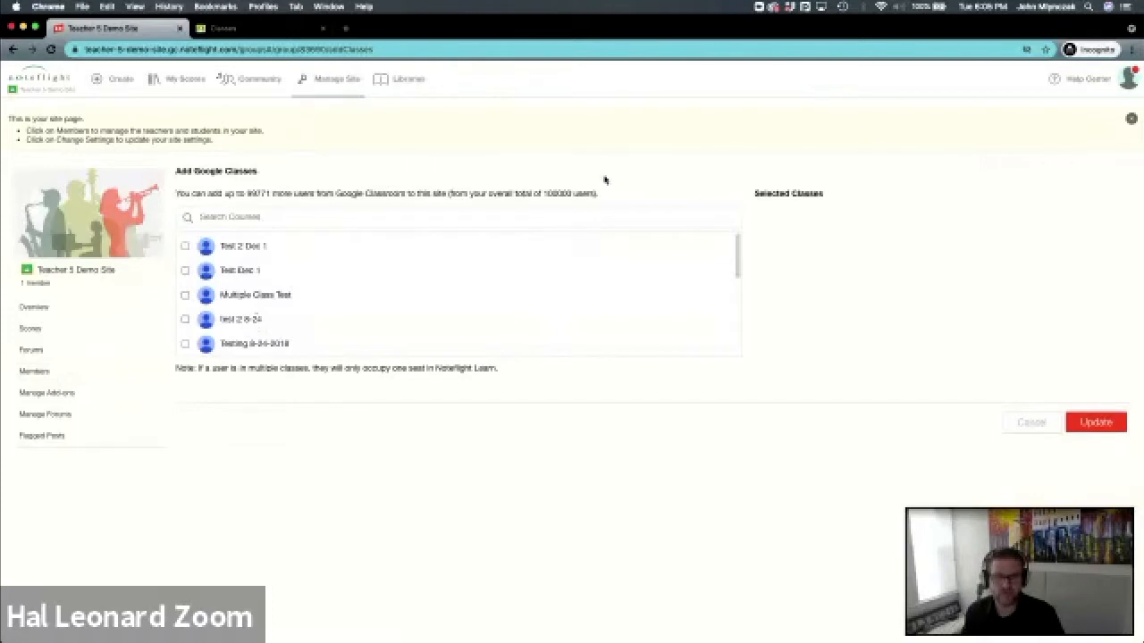
left_click(250, 29)
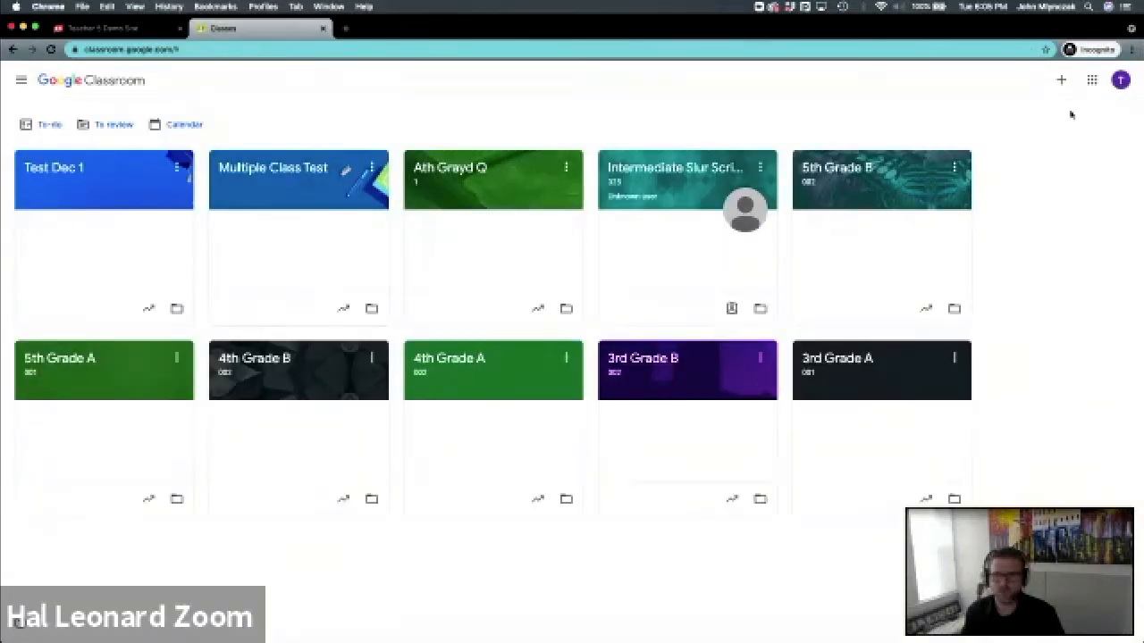
mouse_move(371, 309)
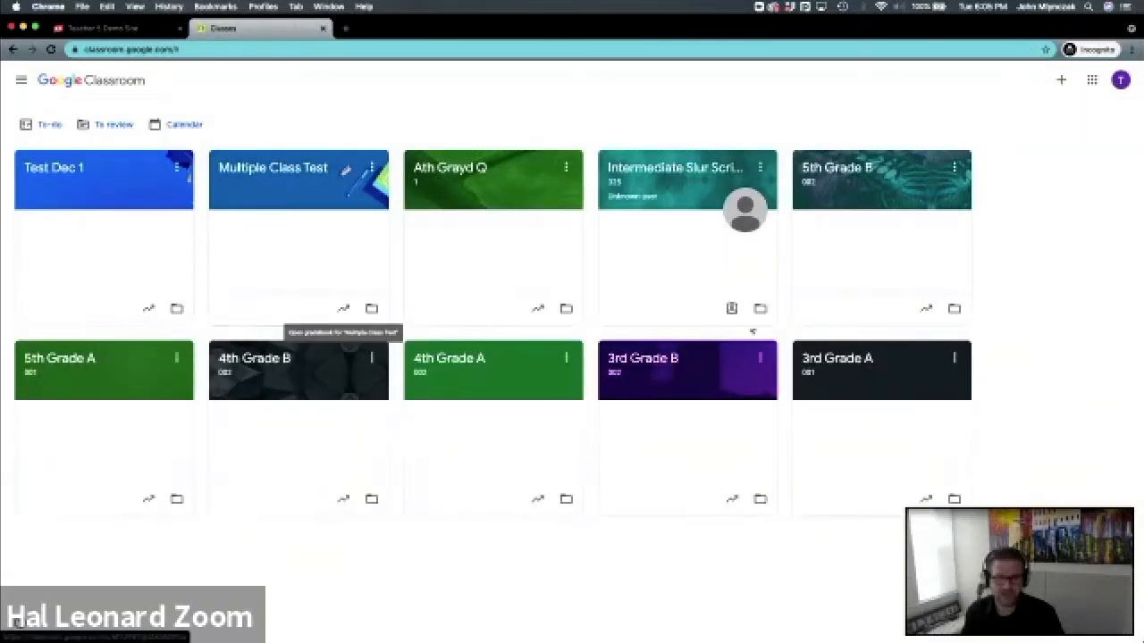
left_click(116, 31)
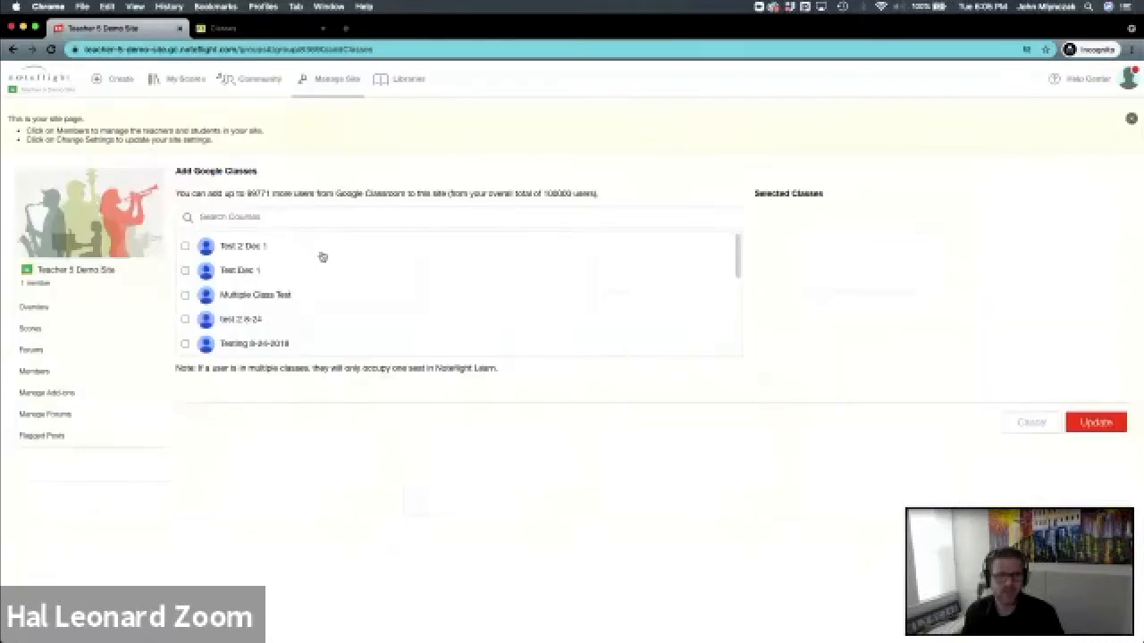
scroll("down", 3)
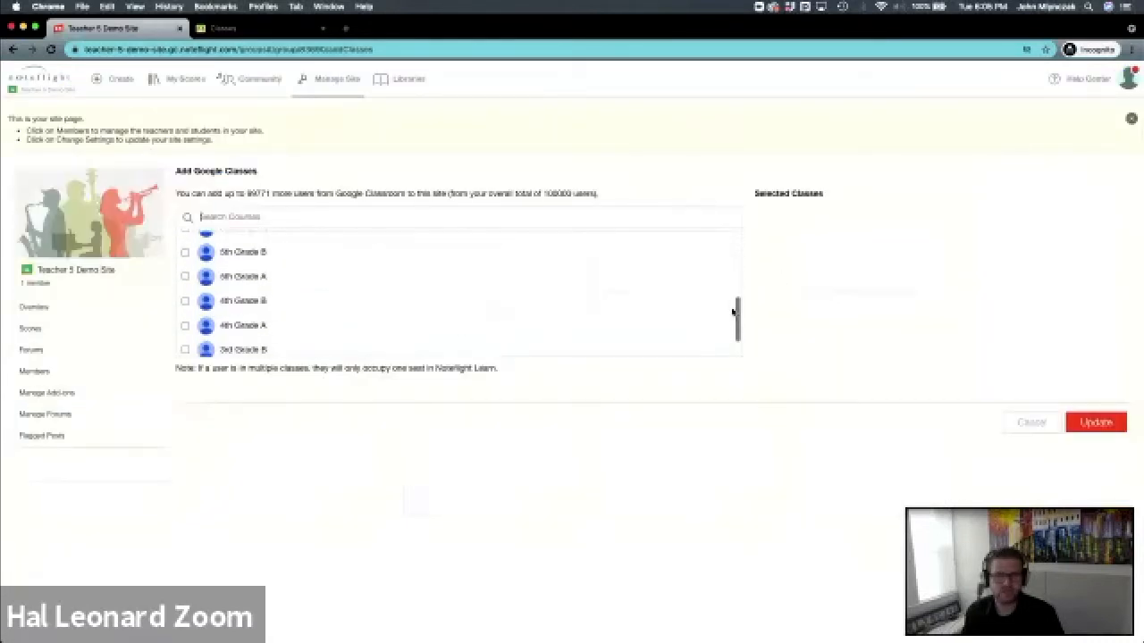
scroll("down", 3)
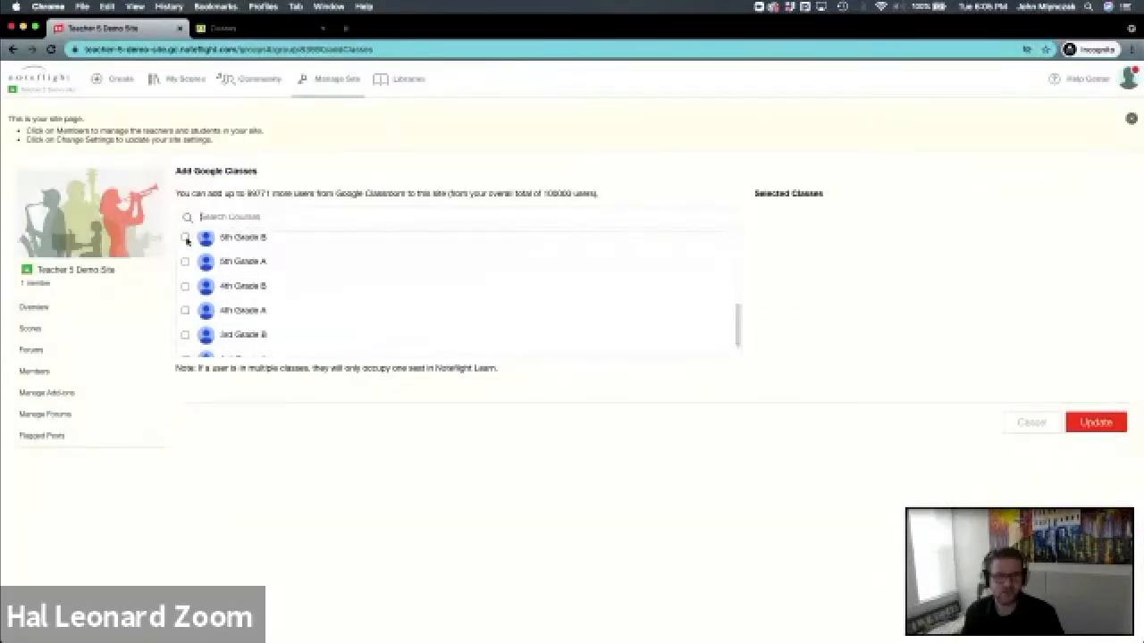
left_click(185, 285)
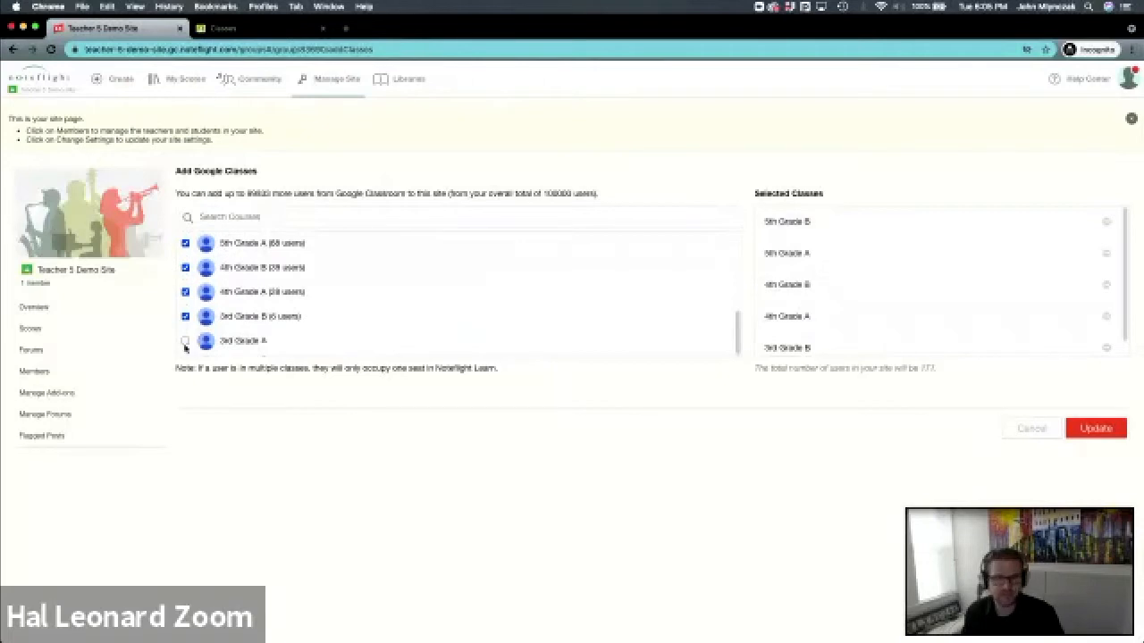
left_click(187, 340)
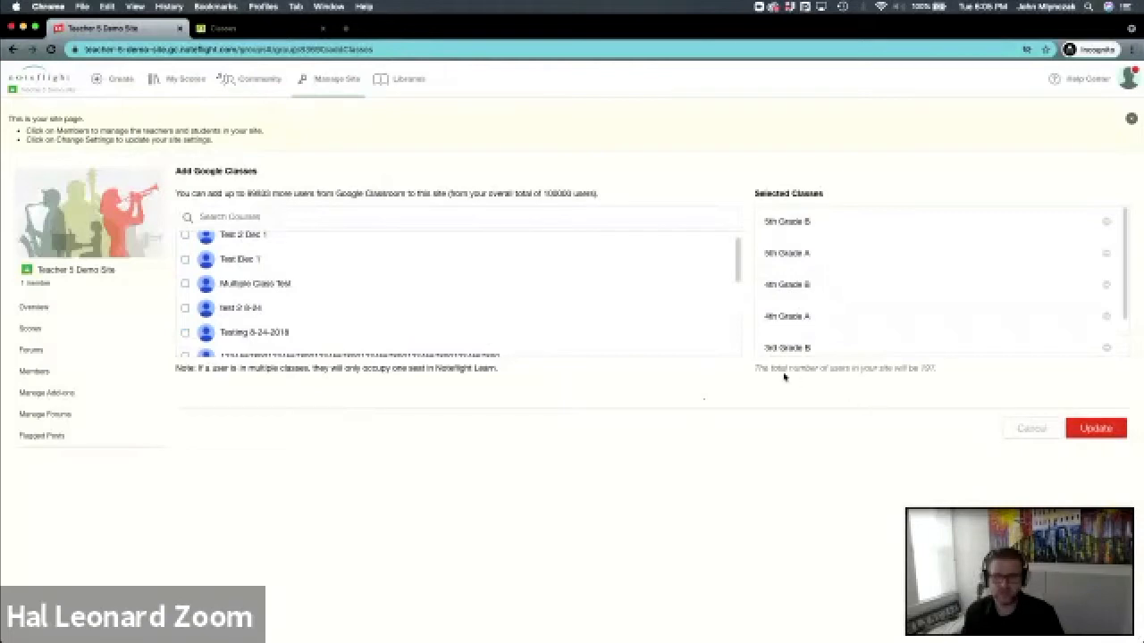
mouse_move(360, 287)
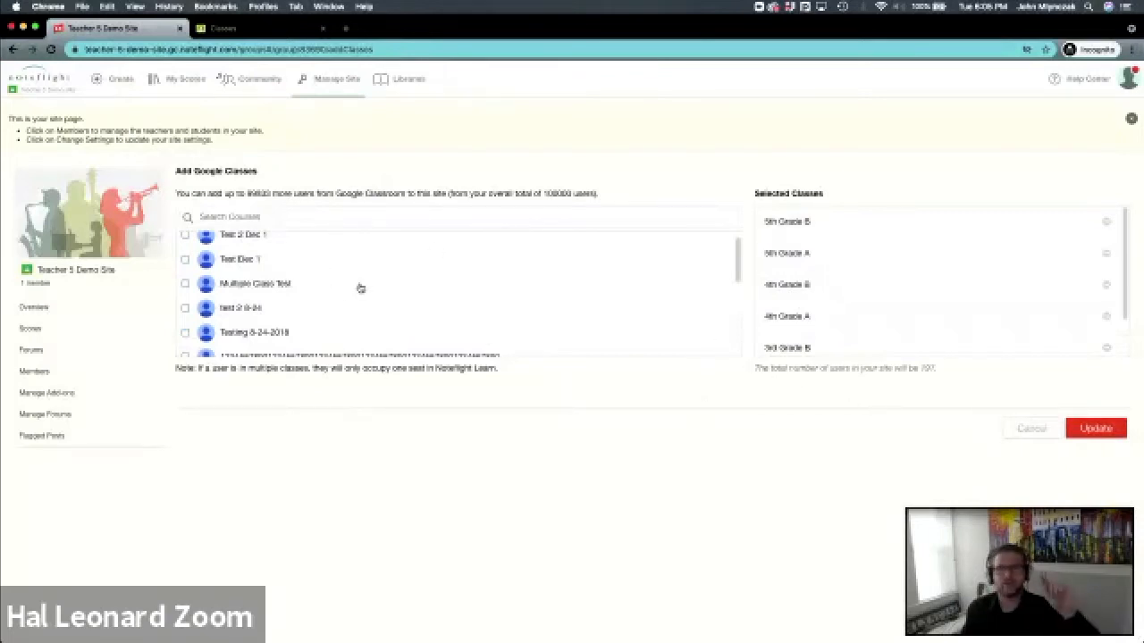
mouse_move(462, 299)
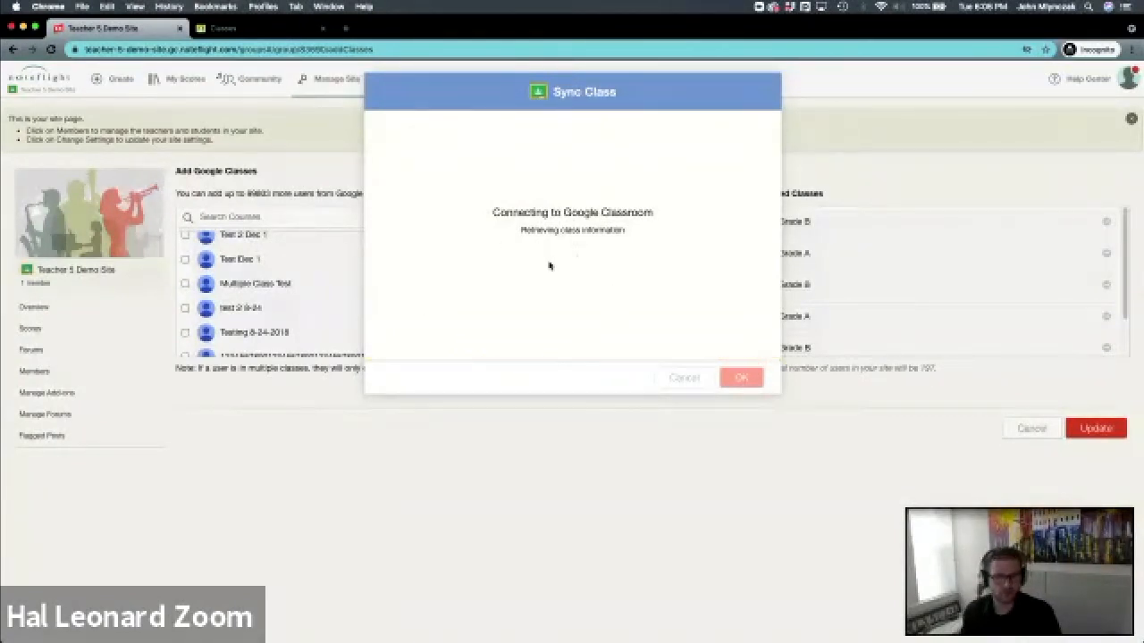
mouse_move(554, 280)
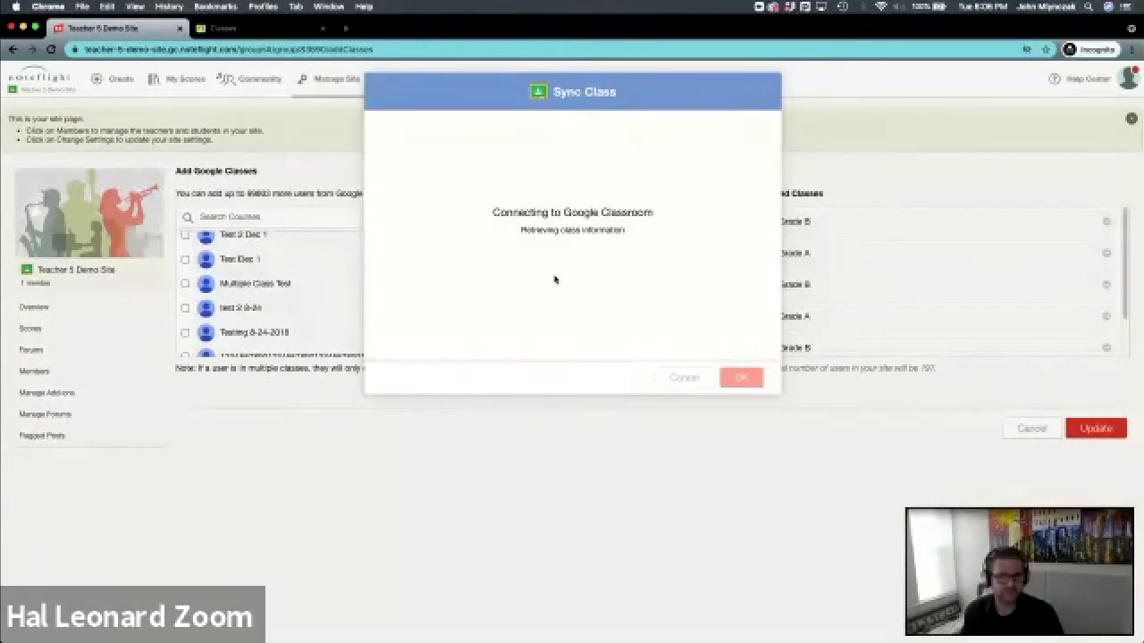
mouse_move(486, 262)
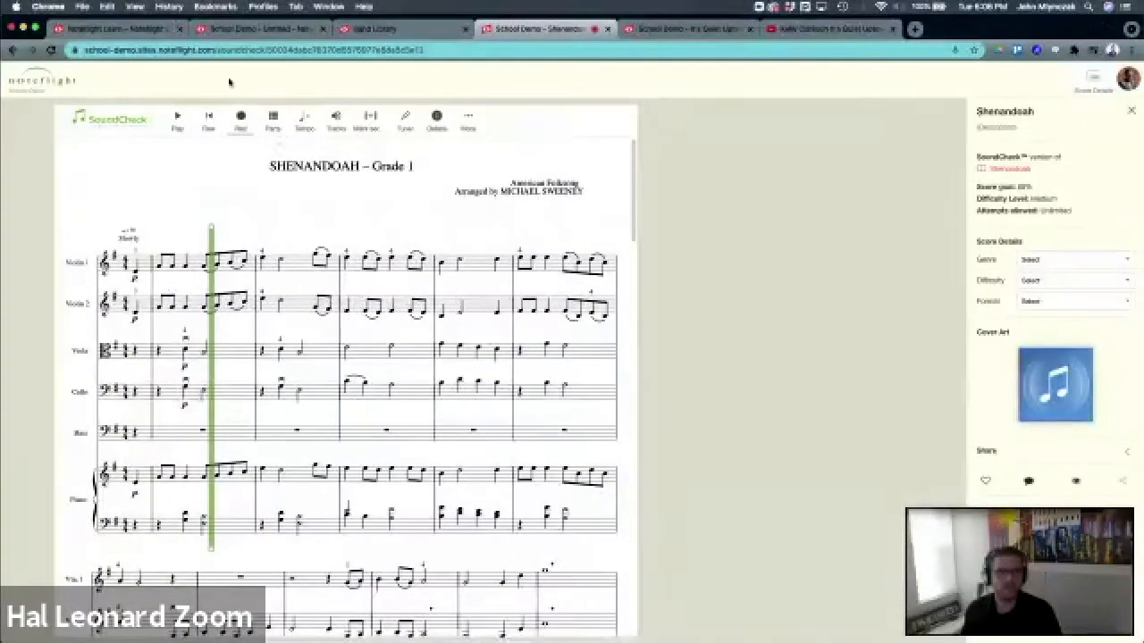
Step: Show the Help Center's Noteflight Learn page with its Google Classroom Integration articles
left_click(116, 30)
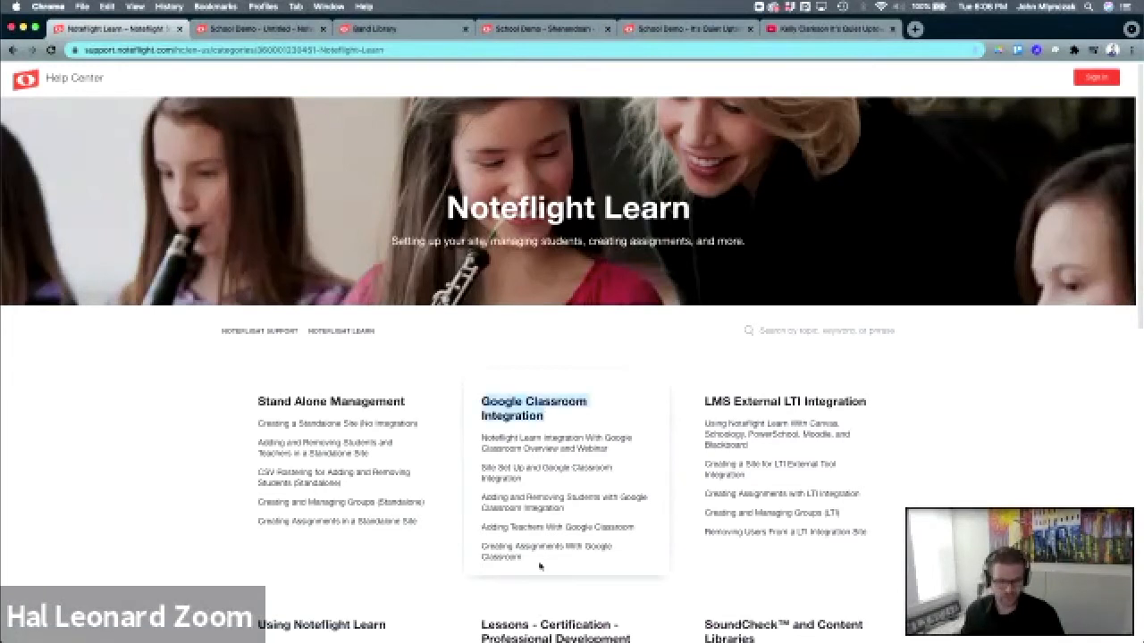
mouse_move(523, 527)
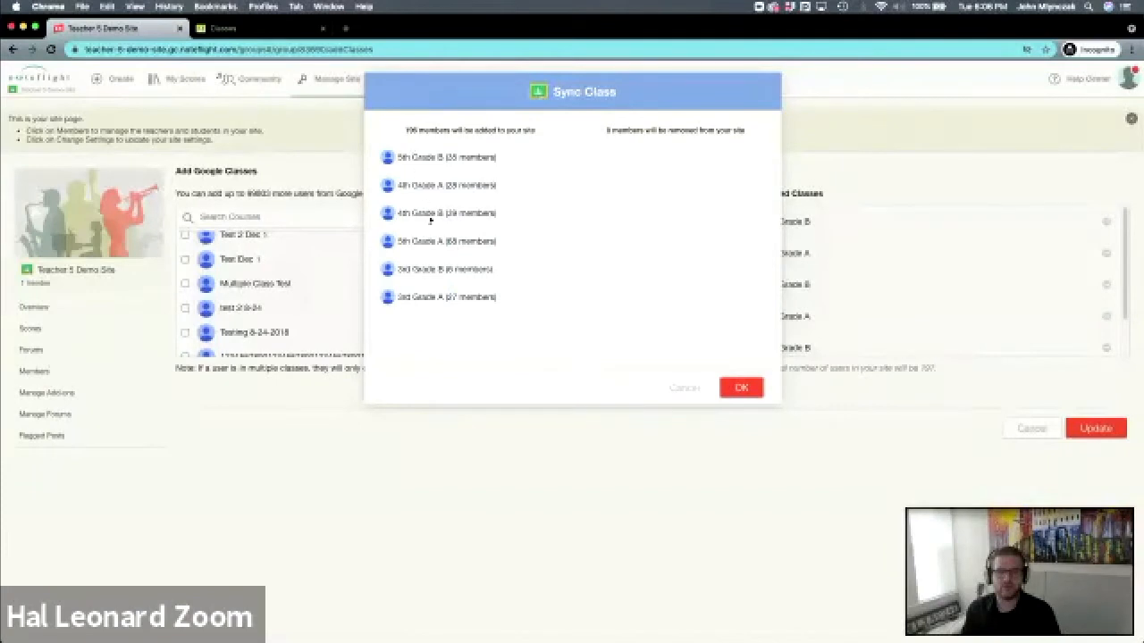
mouse_move(492, 256)
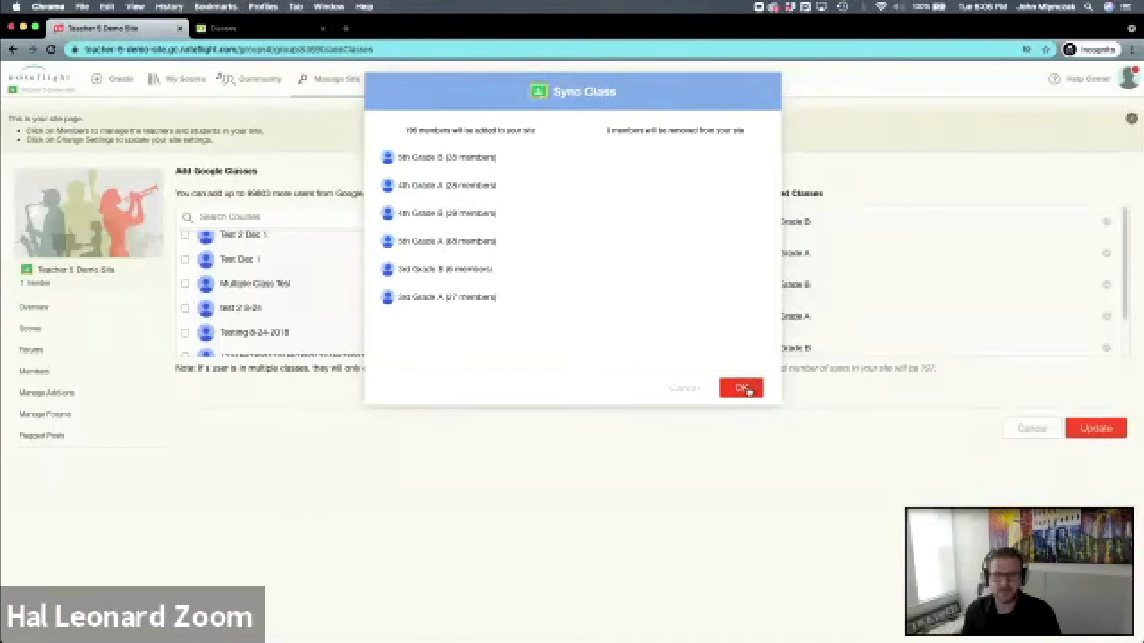
Step: Confirm the Sync Class dialog to start syncing the six grade classes into members
left_click(740, 387)
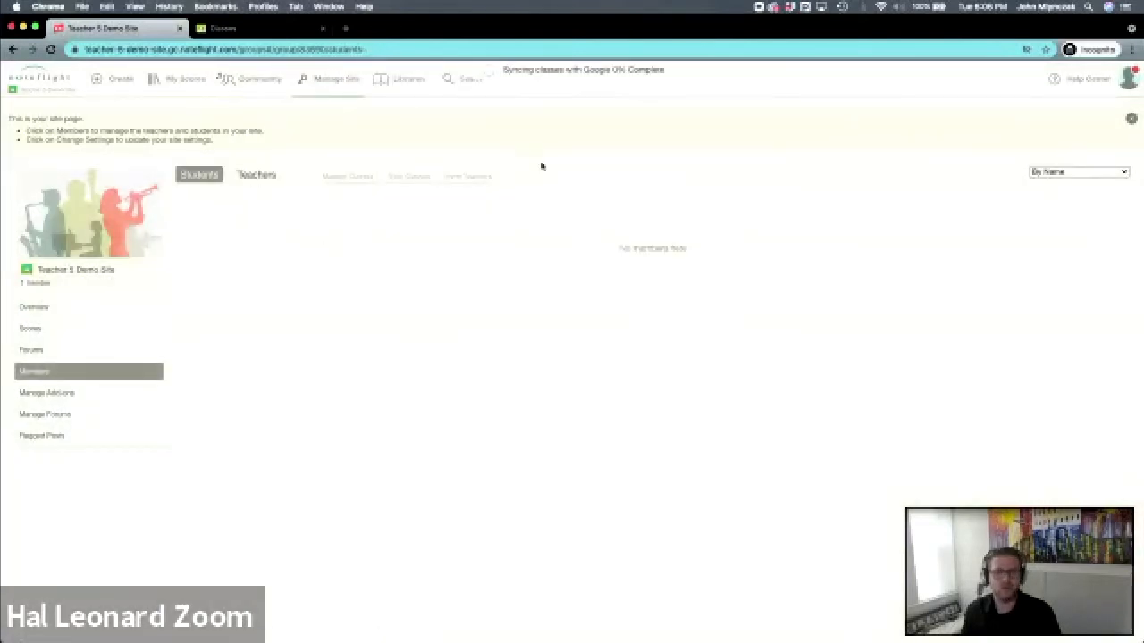
mouse_move(438, 241)
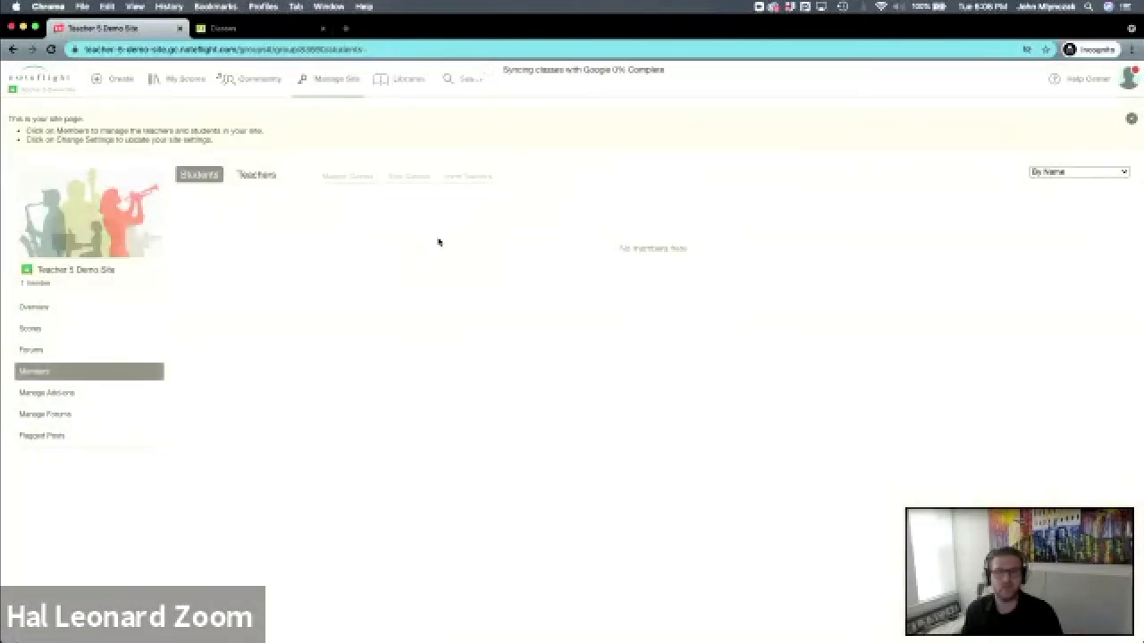
mouse_move(520, 165)
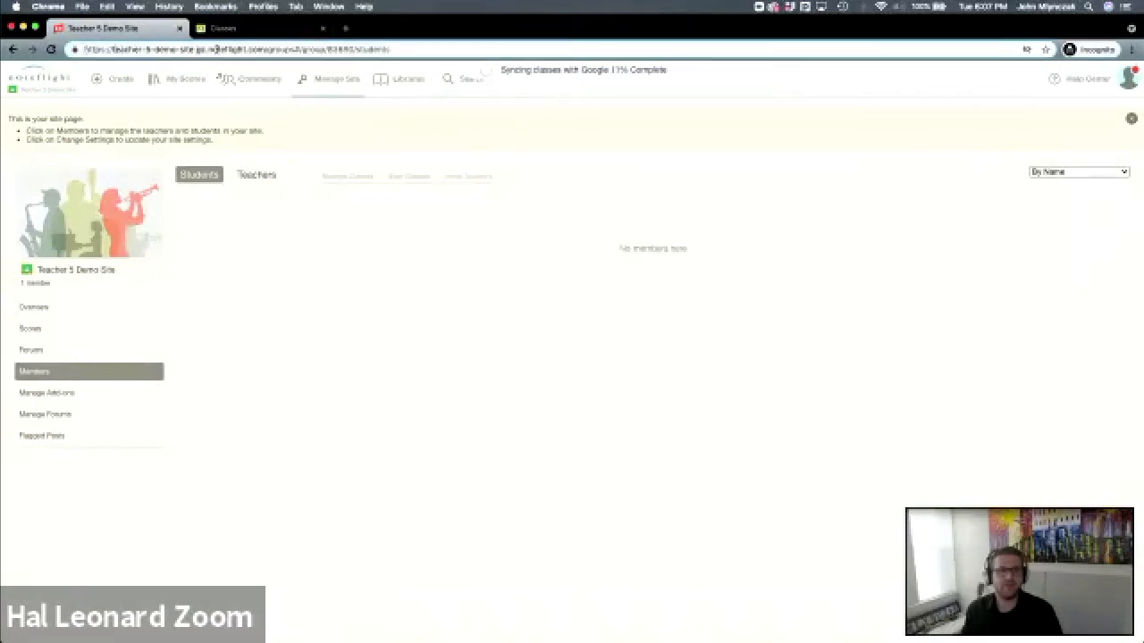
Step: Select the Members page address to reload and check sync progress (reaching 33%)
double_click(252, 49)
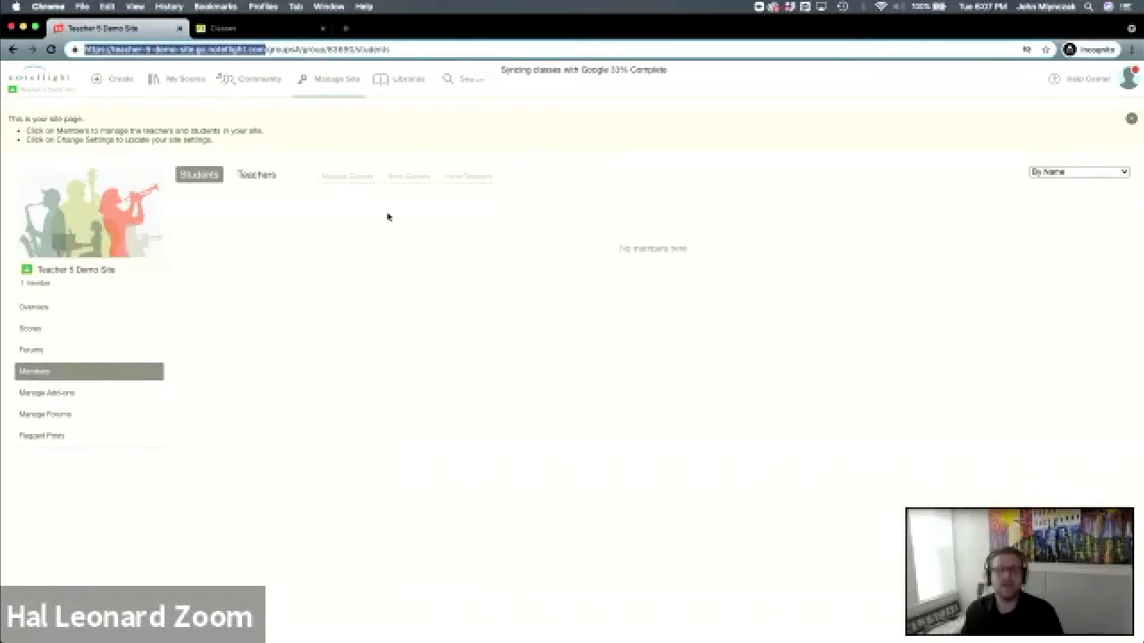
mouse_move(412, 225)
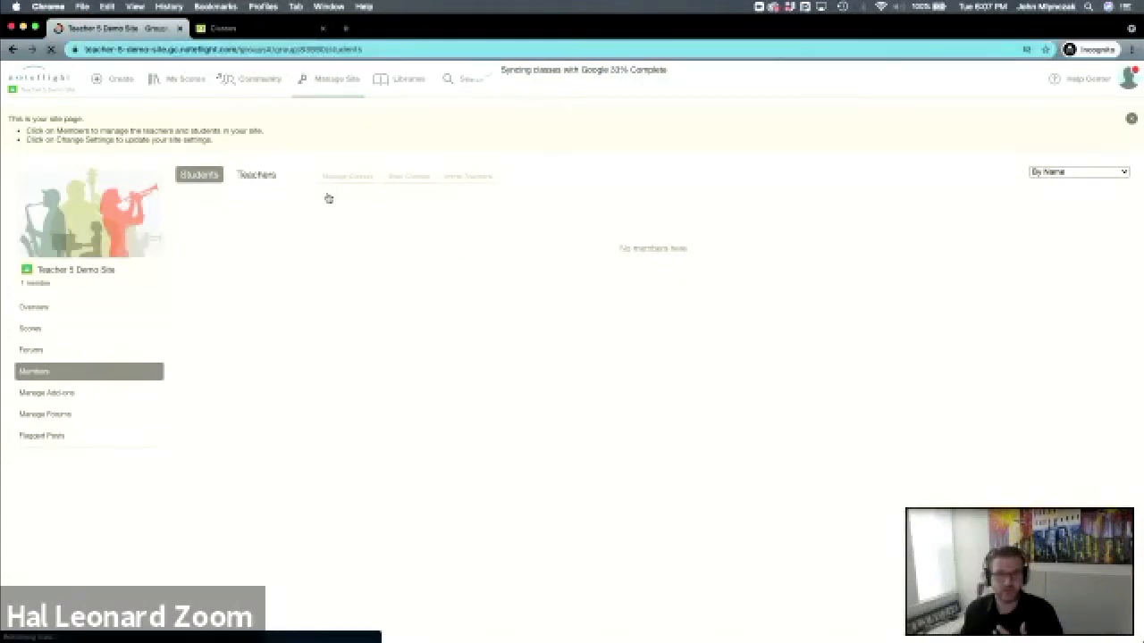
mouse_move(509, 110)
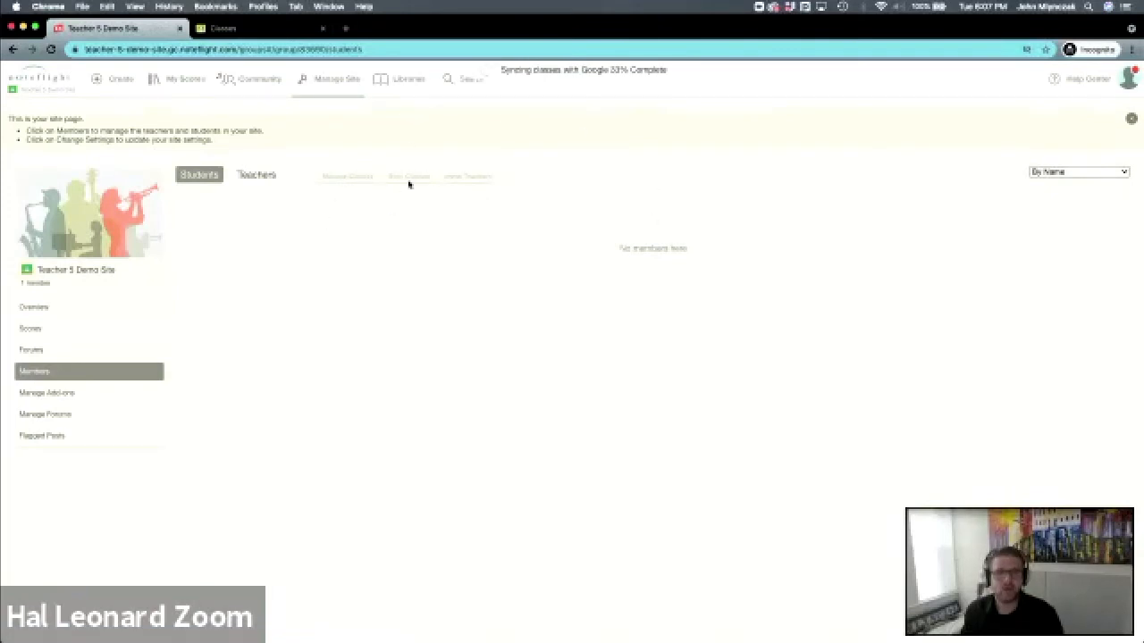
mouse_move(415, 181)
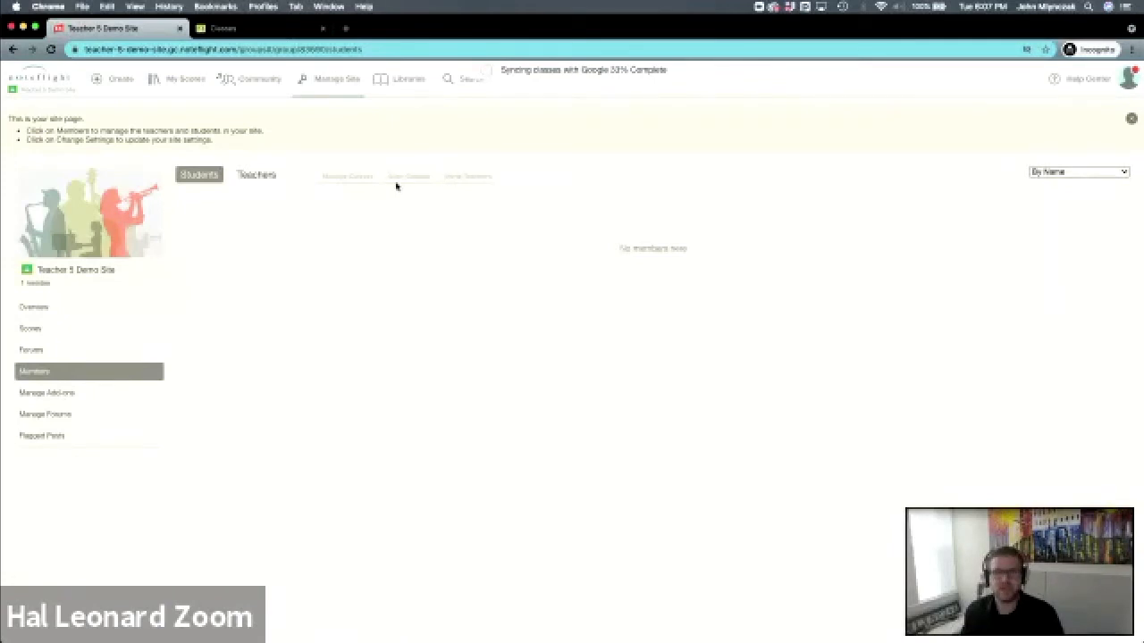
mouse_move(310, 106)
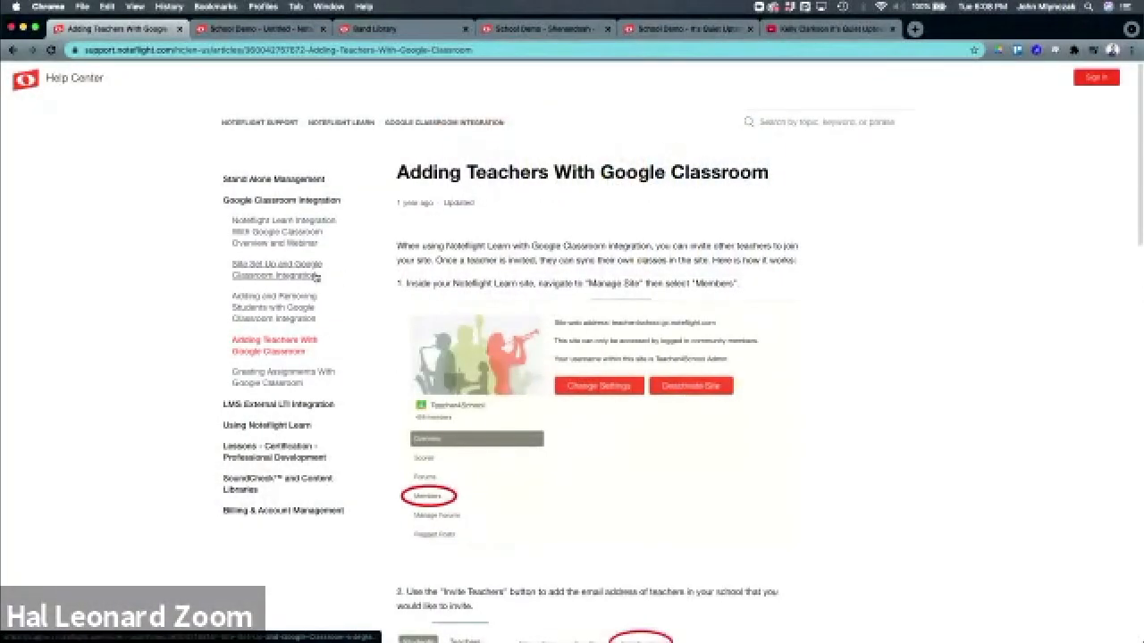
mouse_move(604, 355)
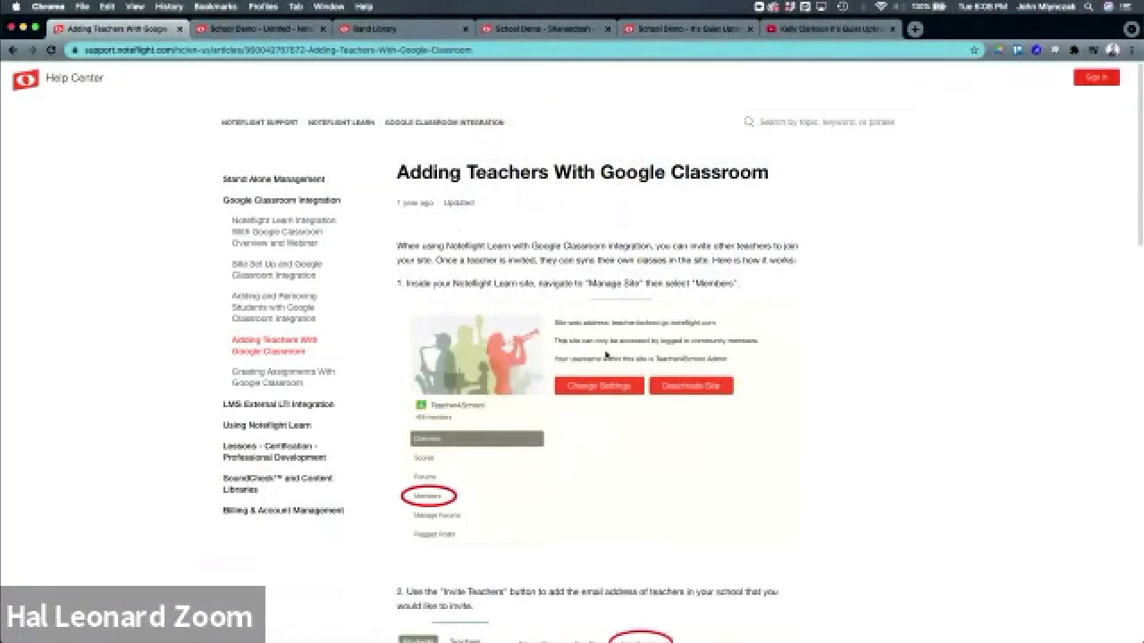
Step: Scroll the Adding Teachers article to step 3 on entering multiple teacher emails
scroll("down", 3)
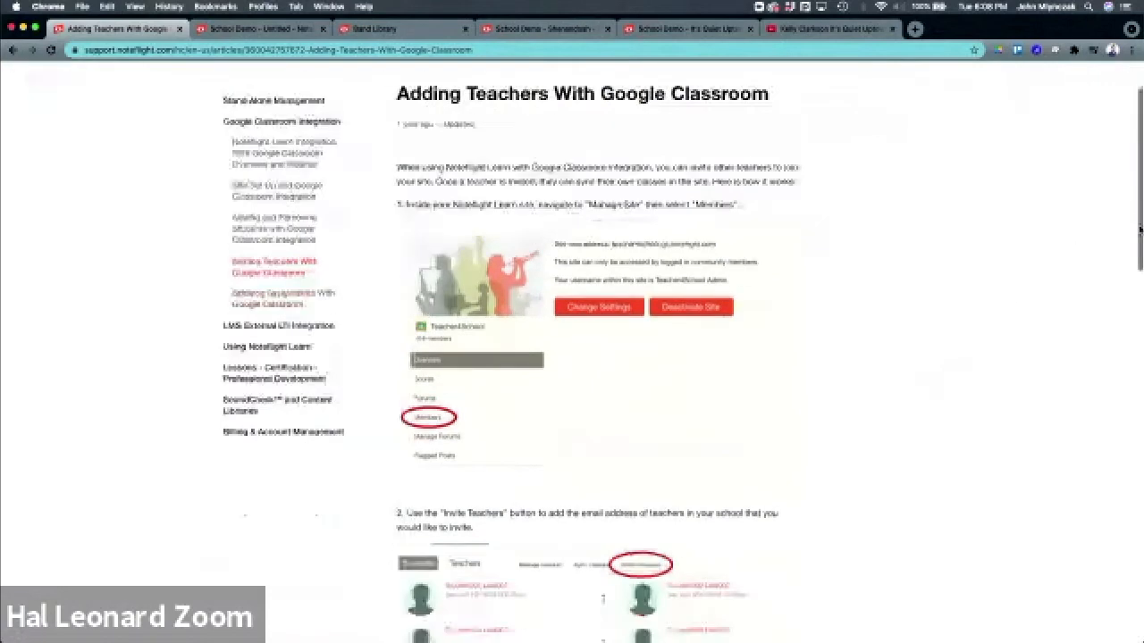
scroll("down", 3)
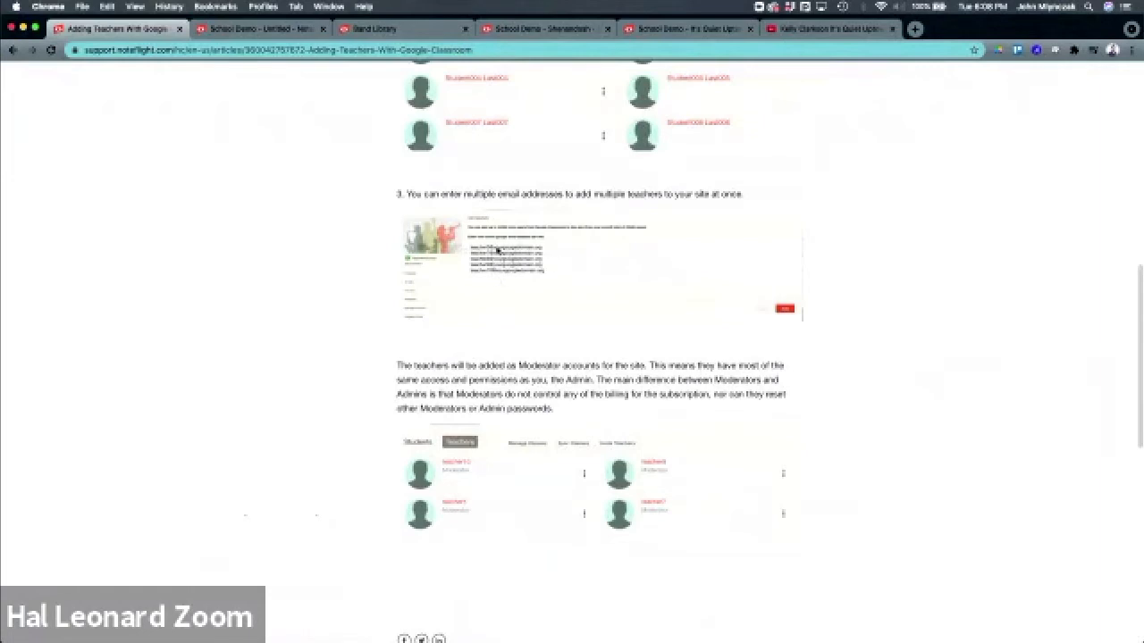
mouse_move(523, 269)
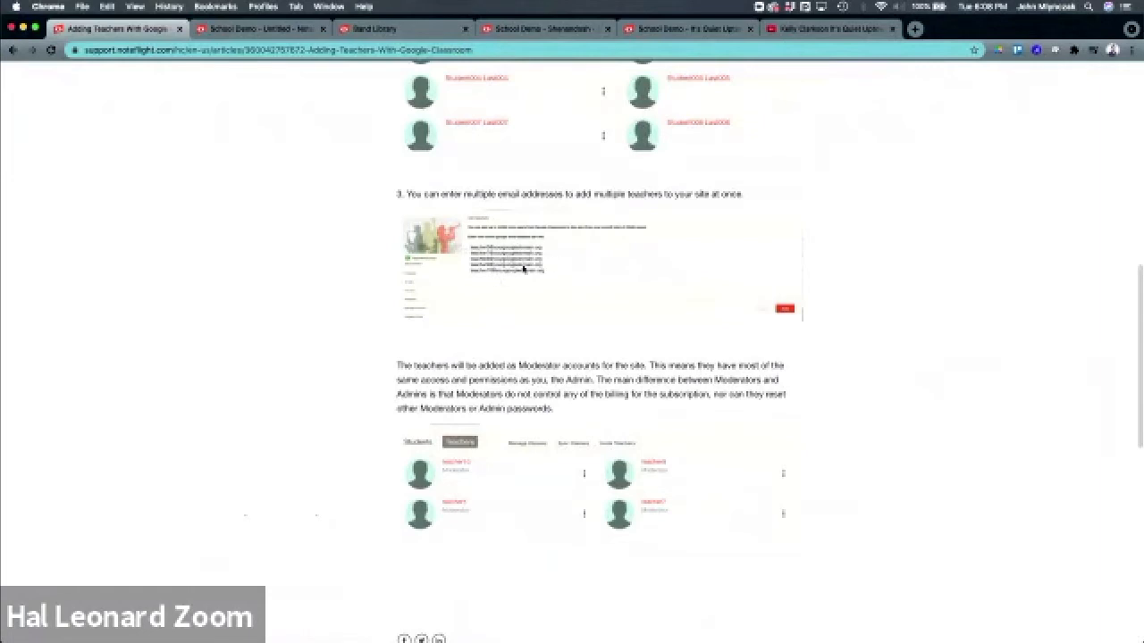
mouse_move(547, 275)
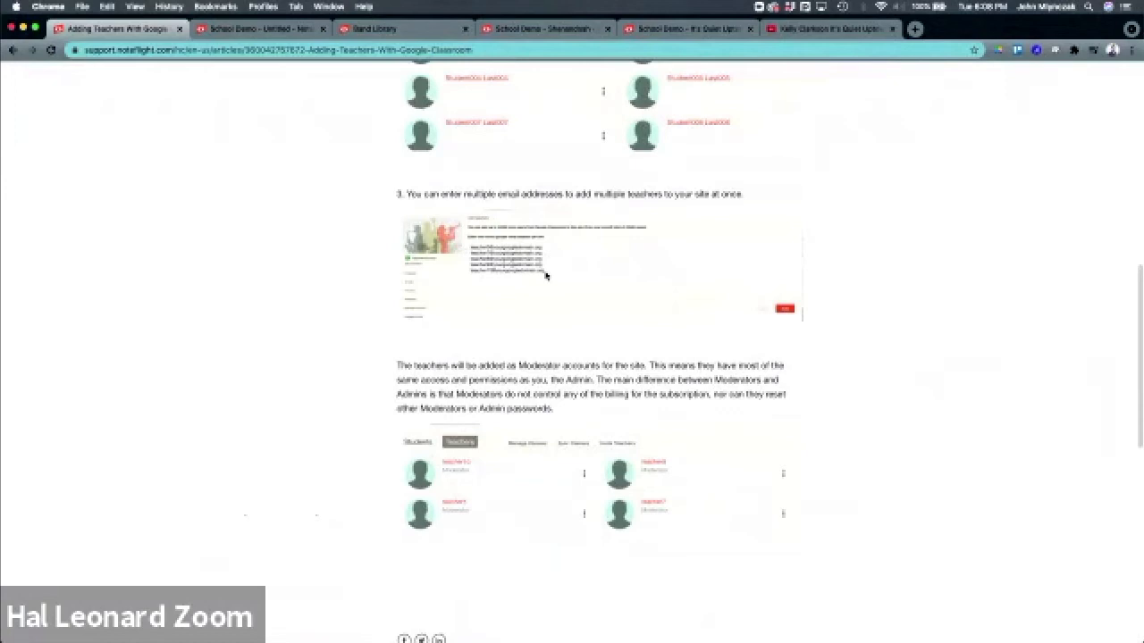